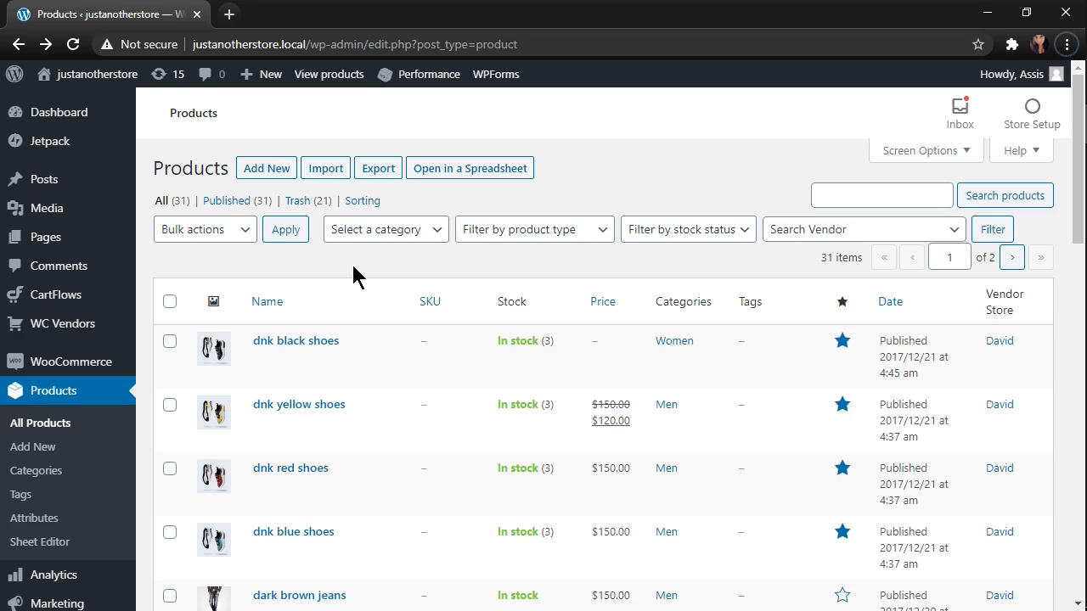
Load the 31 WooCommerce products into the spreadsheet and reveal the bulk edit options
left_click(470, 167)
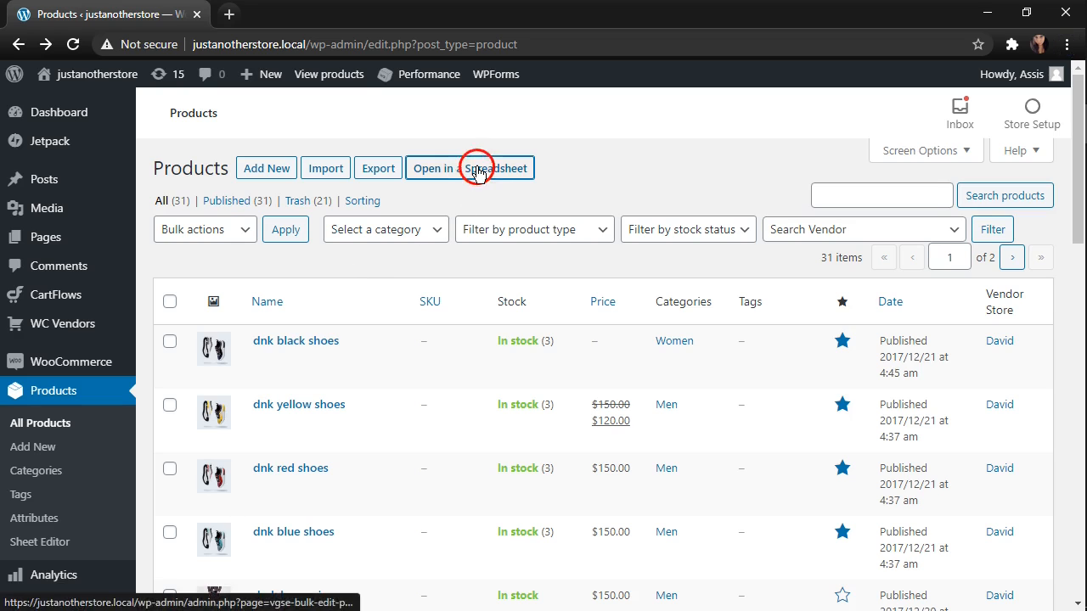
left_click(470, 168)
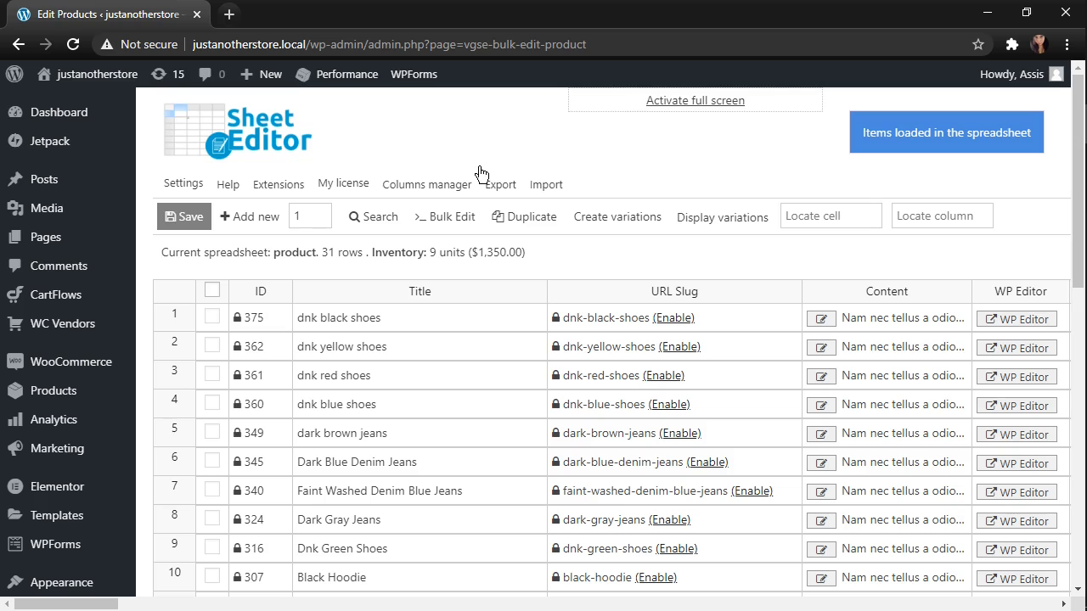
mouse_move(440, 354)
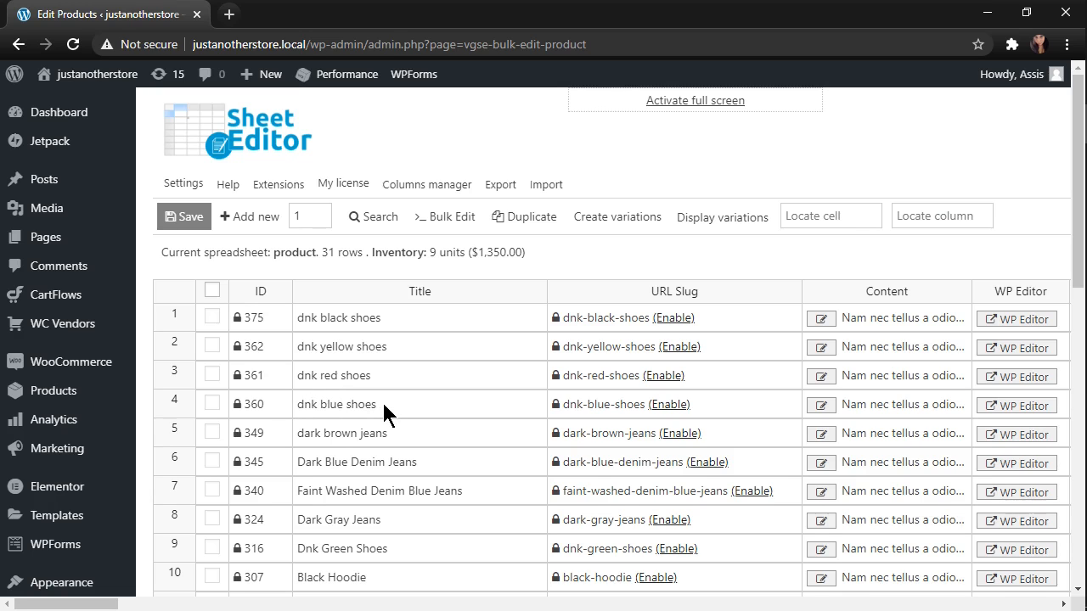
left_click(444, 216)
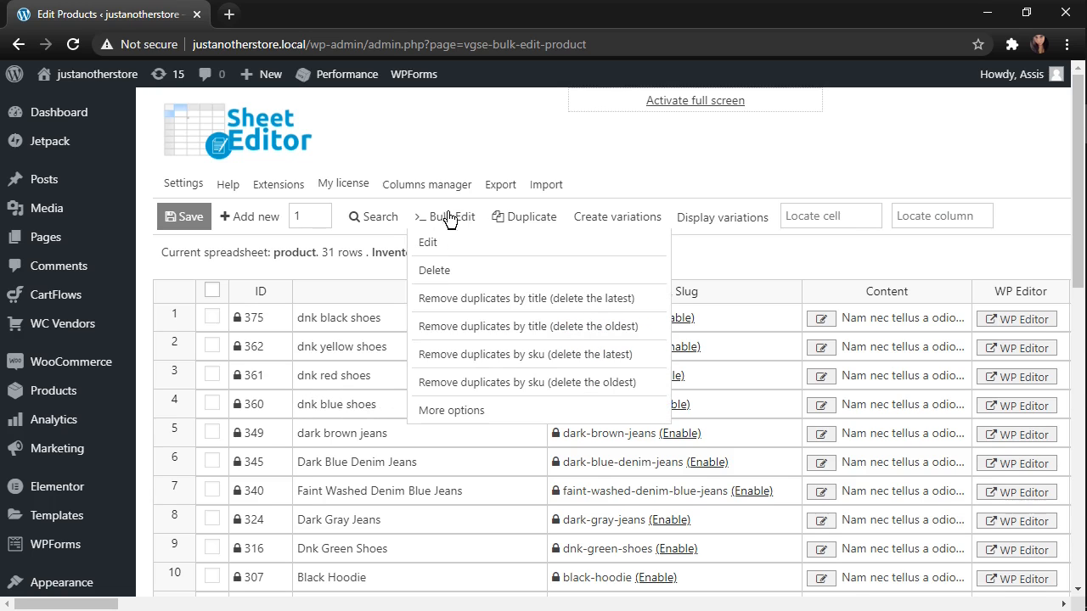
Configure an Edit on all 31 rows of the current search: Title field, 'Capitalize words'
left_click(427, 242)
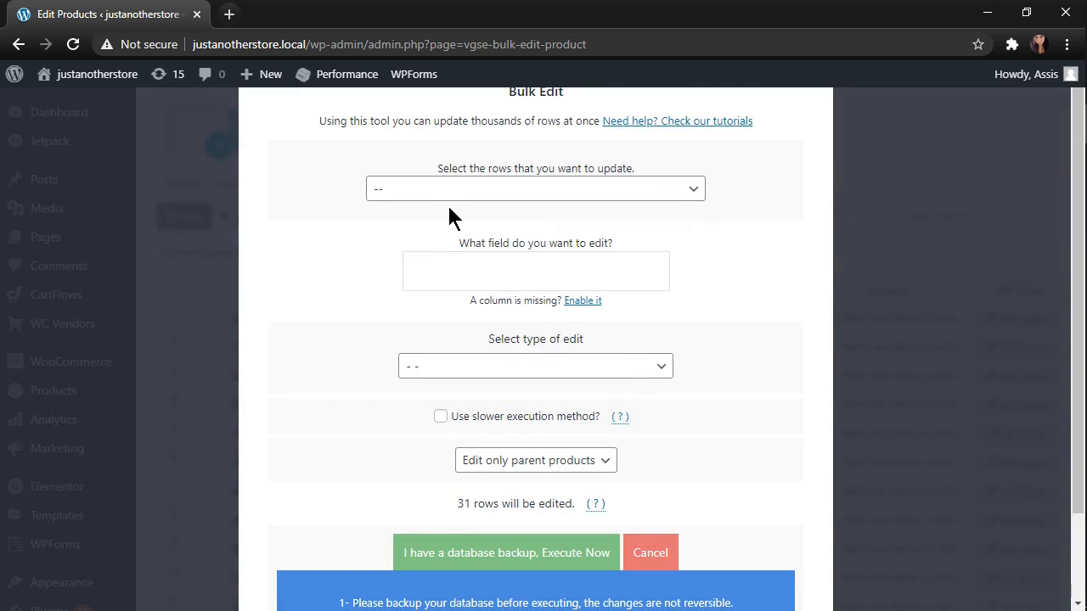
left_click(535, 188)
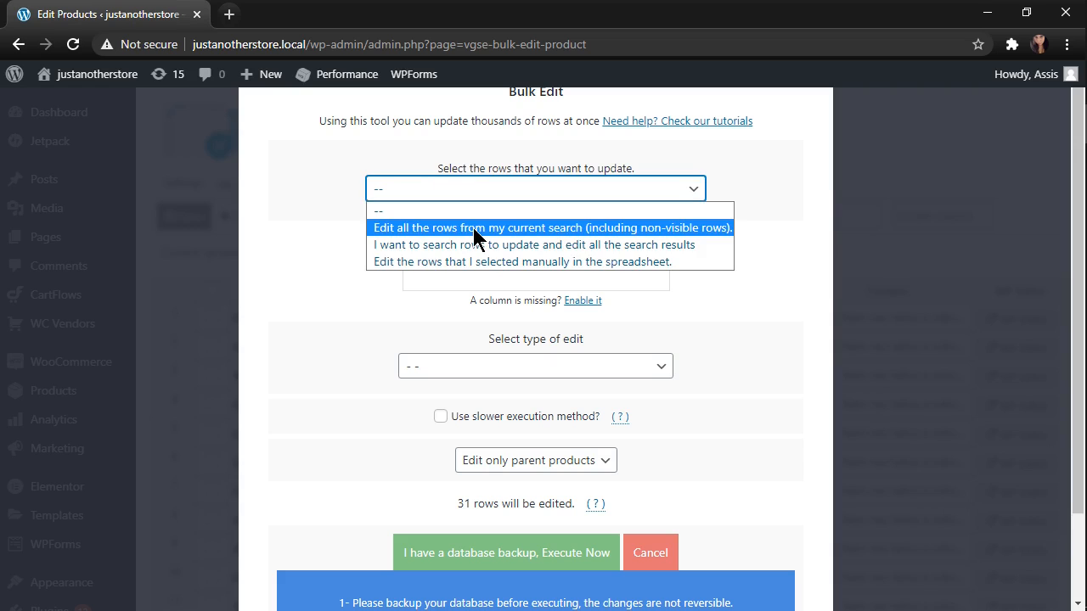
mouse_move(501, 235)
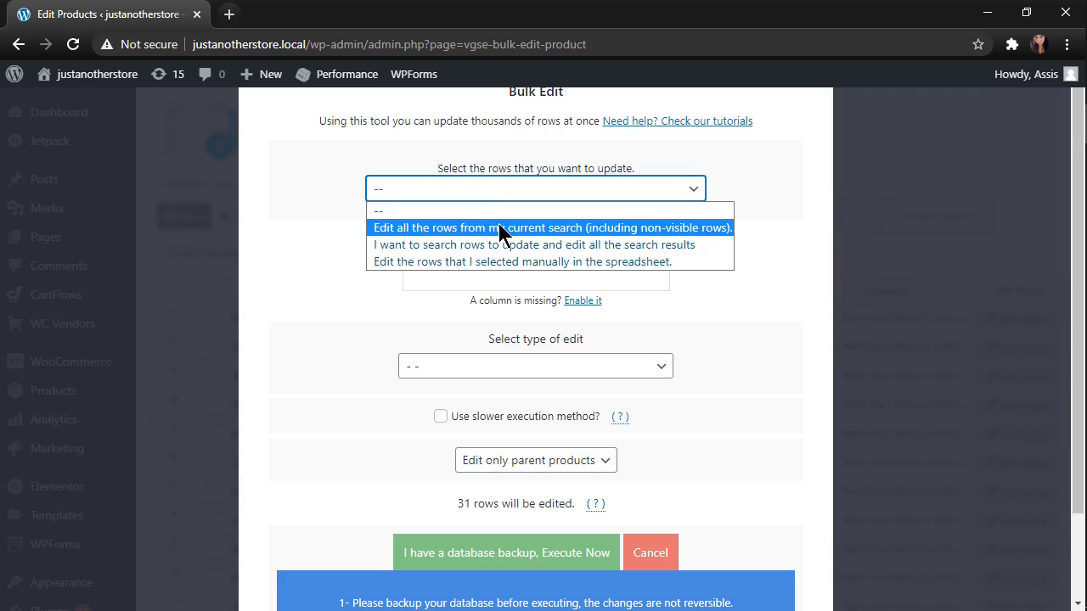
left_click(553, 227)
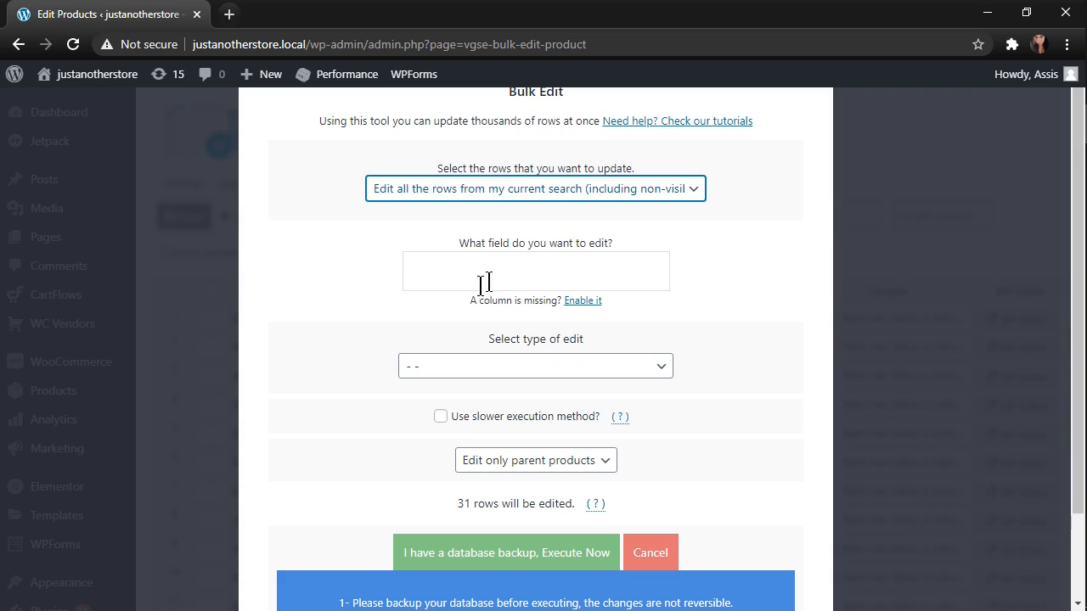
left_click(535, 271)
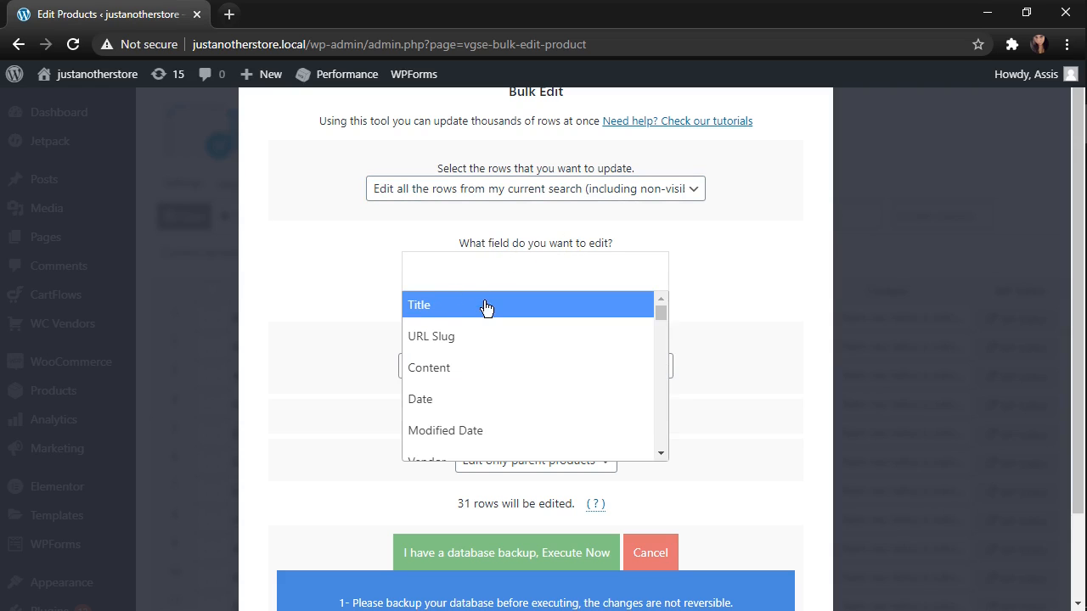
left_click(419, 305)
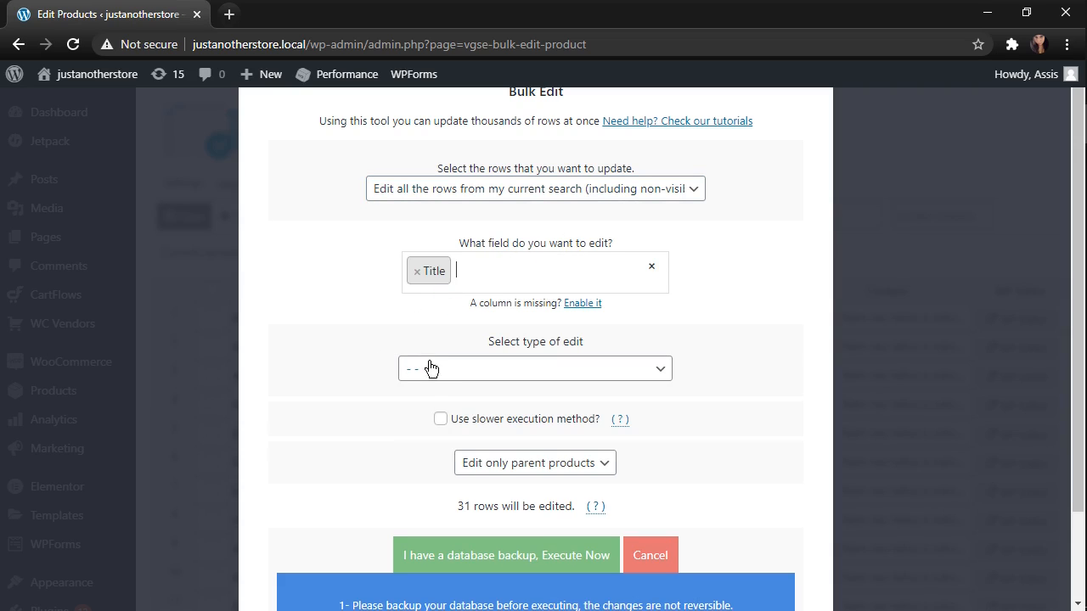
left_click(535, 369)
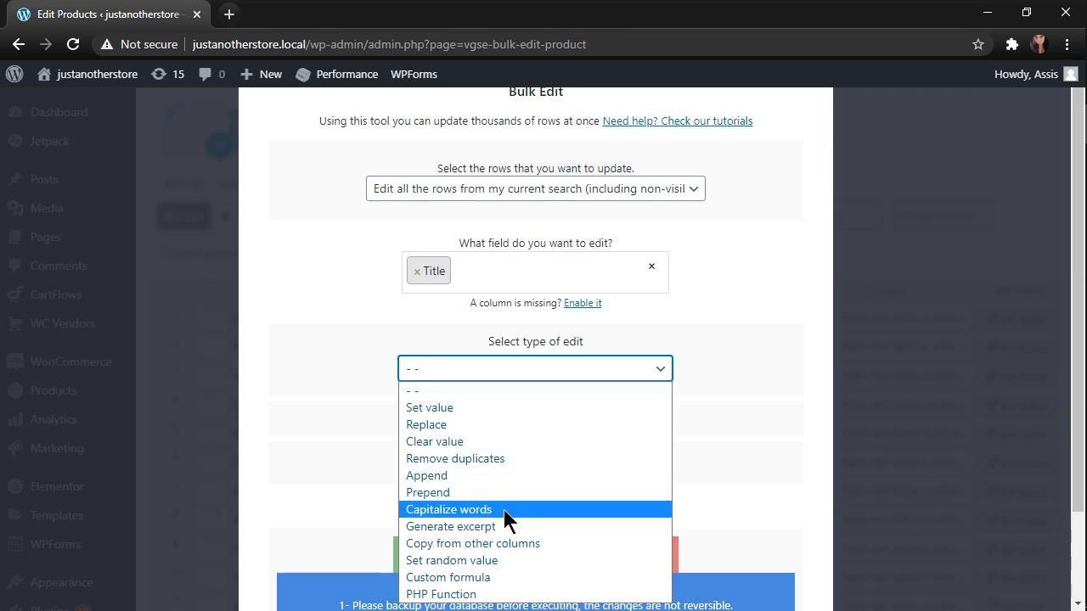
left_click(449, 509)
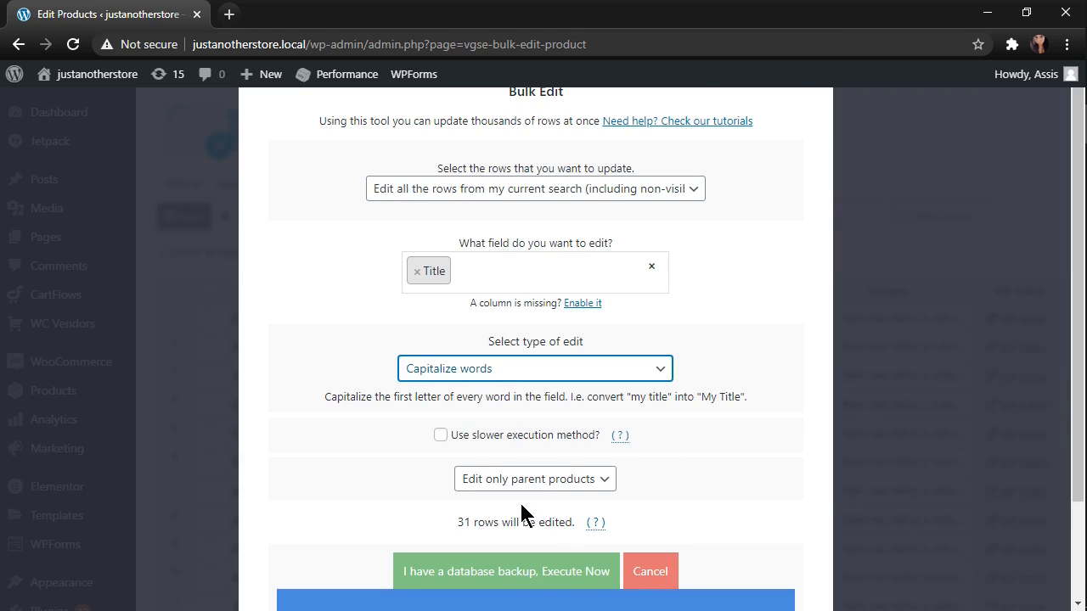
scroll("down", 3)
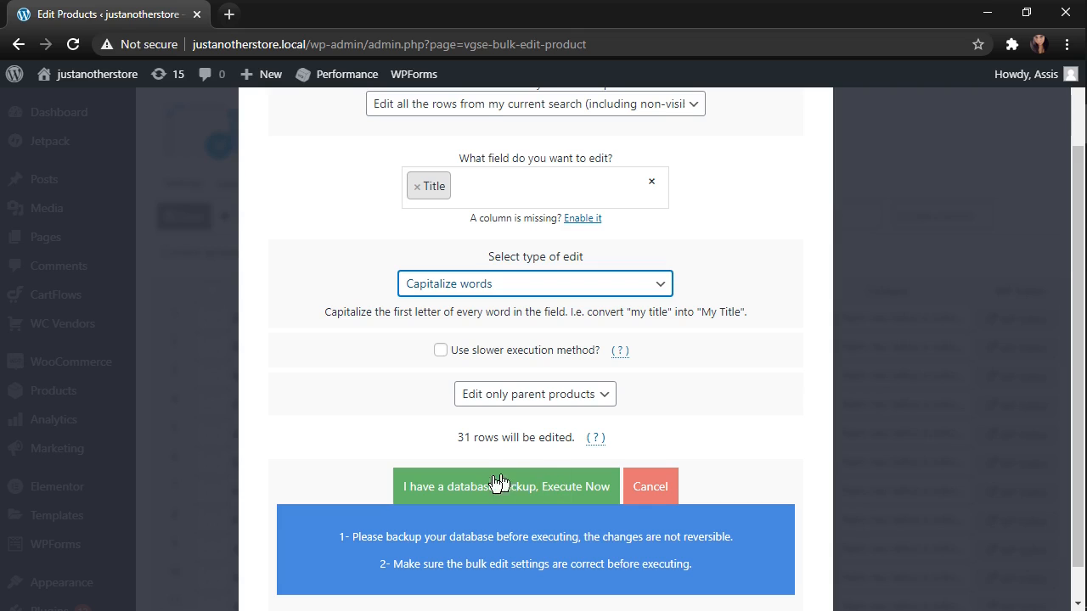
Execute the edit with 'I have a database backup', updating 5 of 31 titles, and dismiss the results
left_click(506, 486)
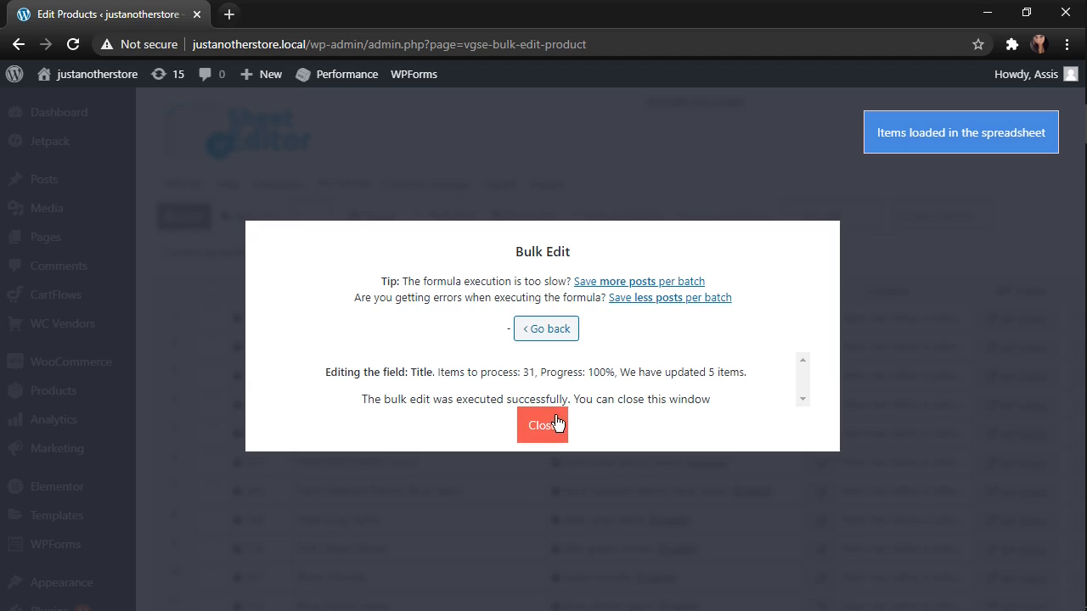
left_click(542, 426)
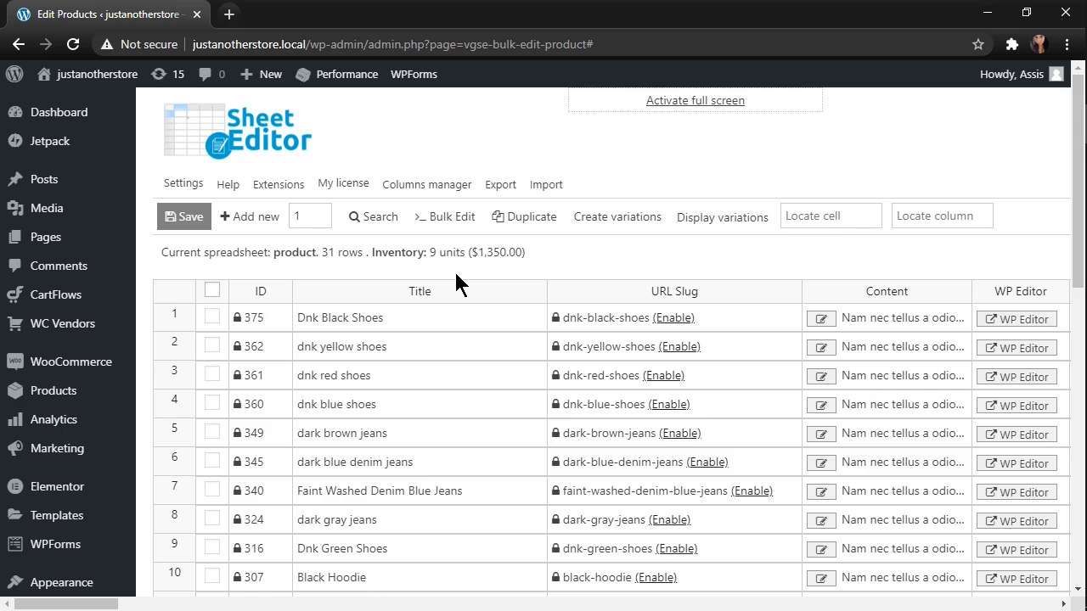
Start a new bulk Edit scoped to 'I want to search rows to update'
left_click(445, 215)
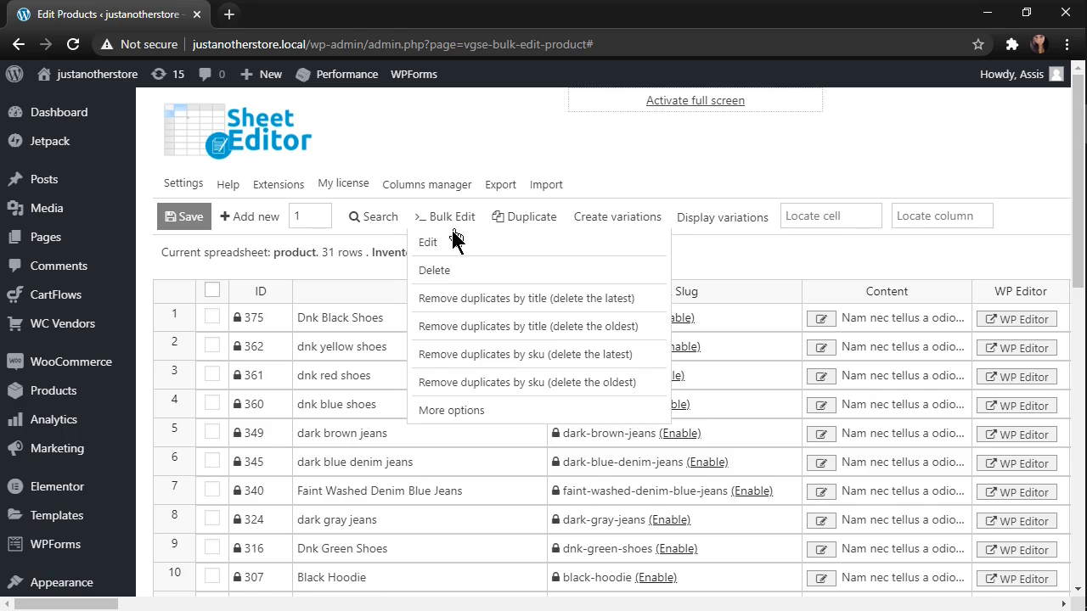
left_click(427, 242)
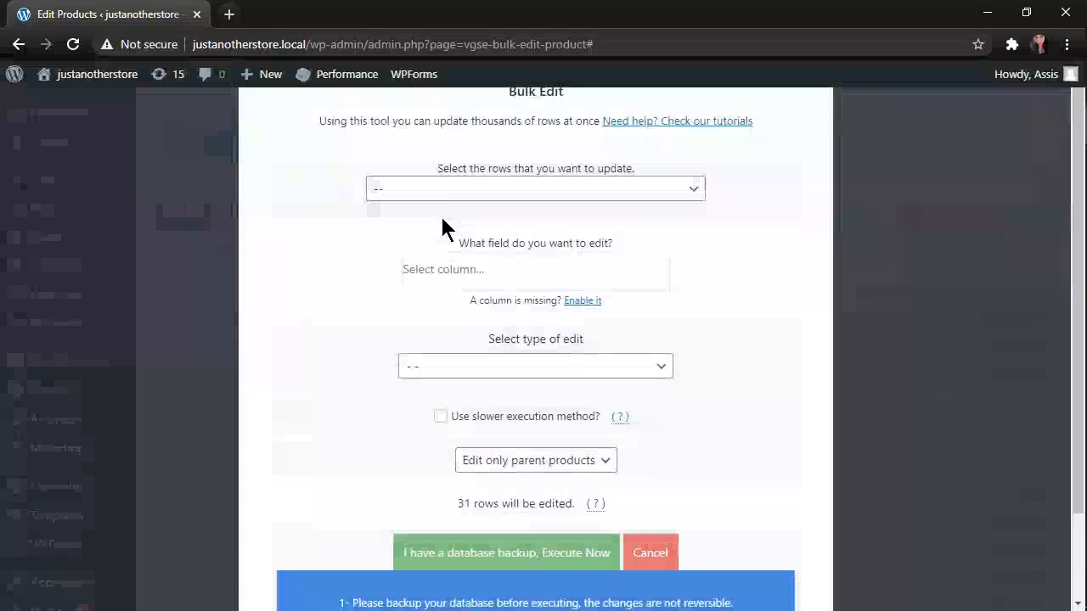
left_click(535, 188)
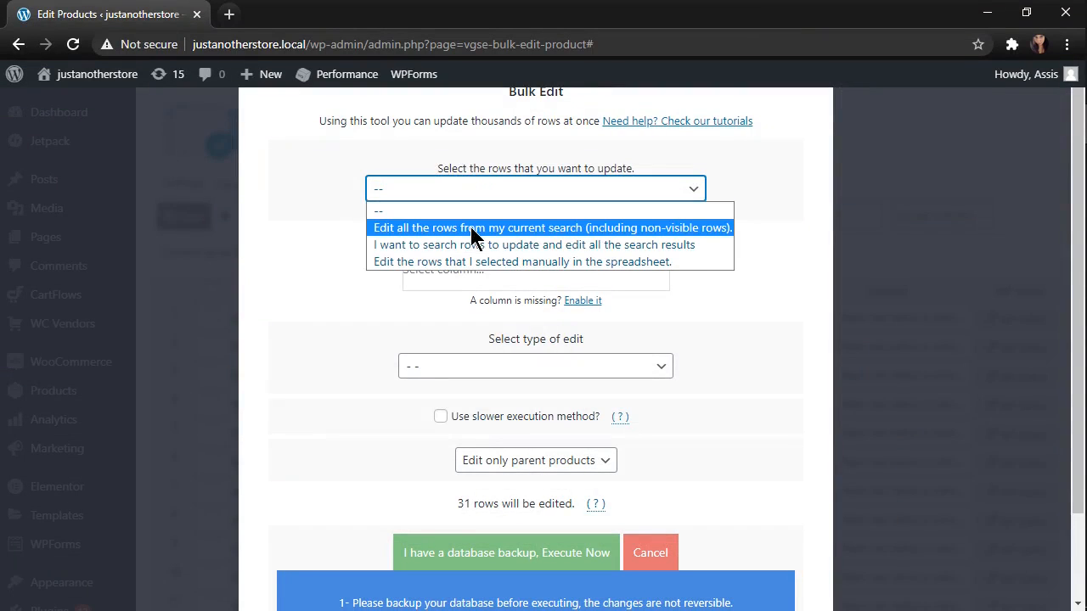
mouse_move(499, 244)
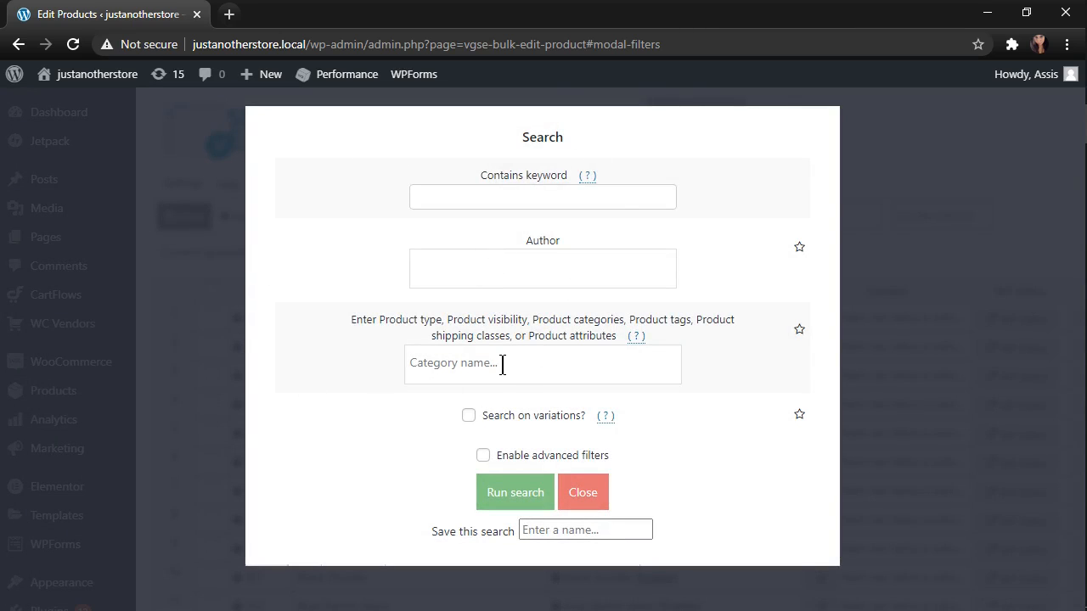
Search for products in the Men category to limit the rows being updated
type("M")
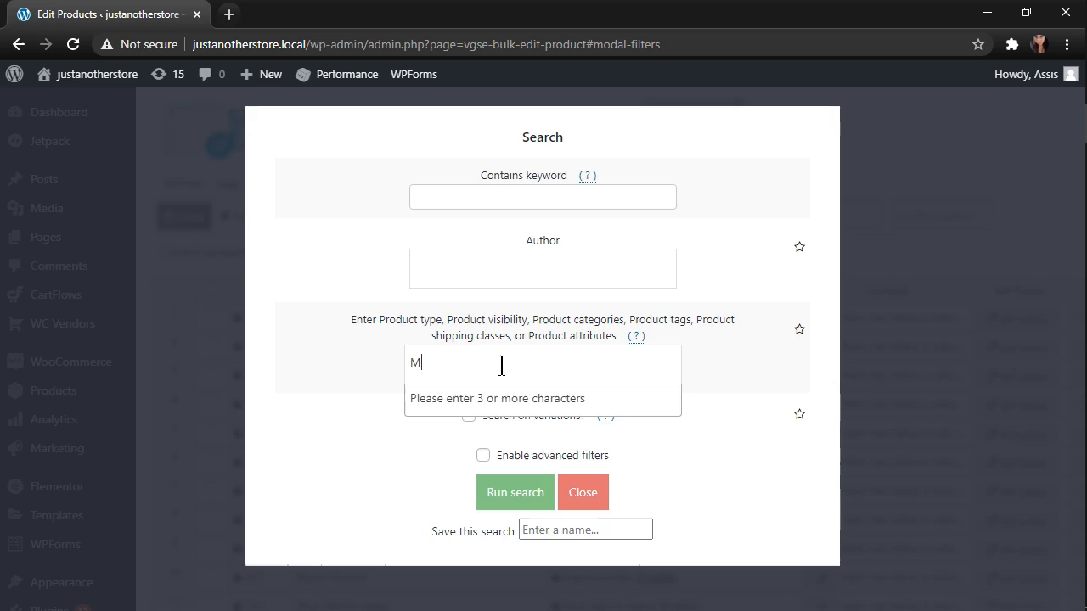
type("en")
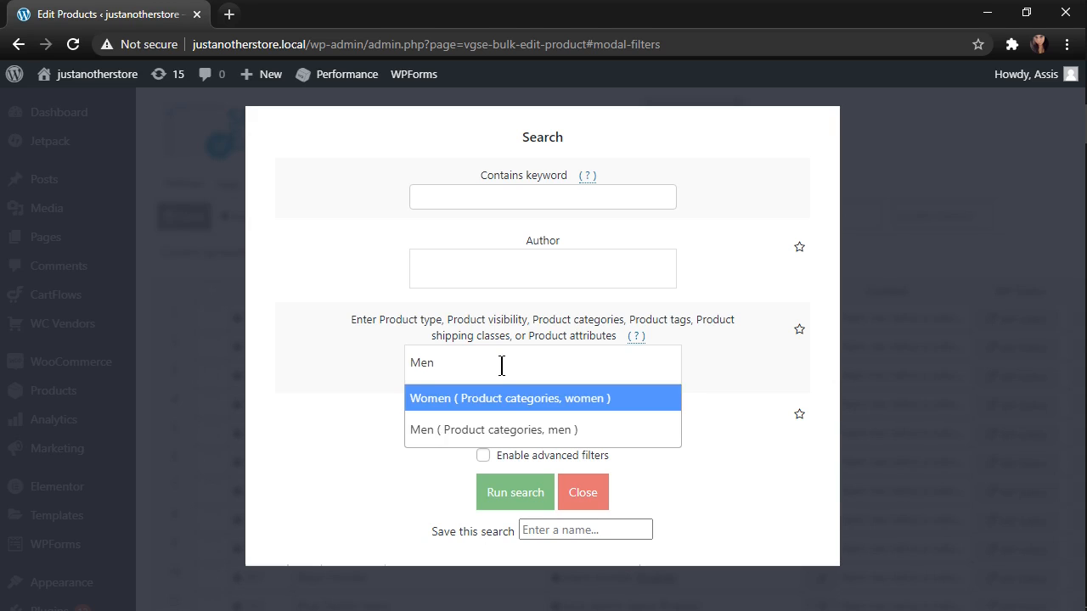
left_click(493, 430)
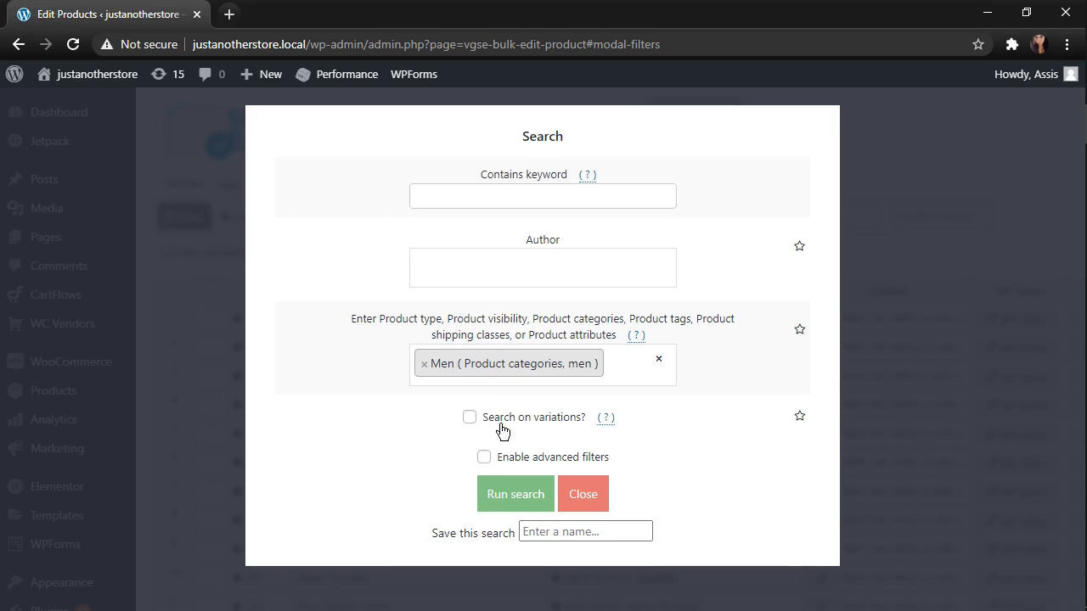
left_click(514, 493)
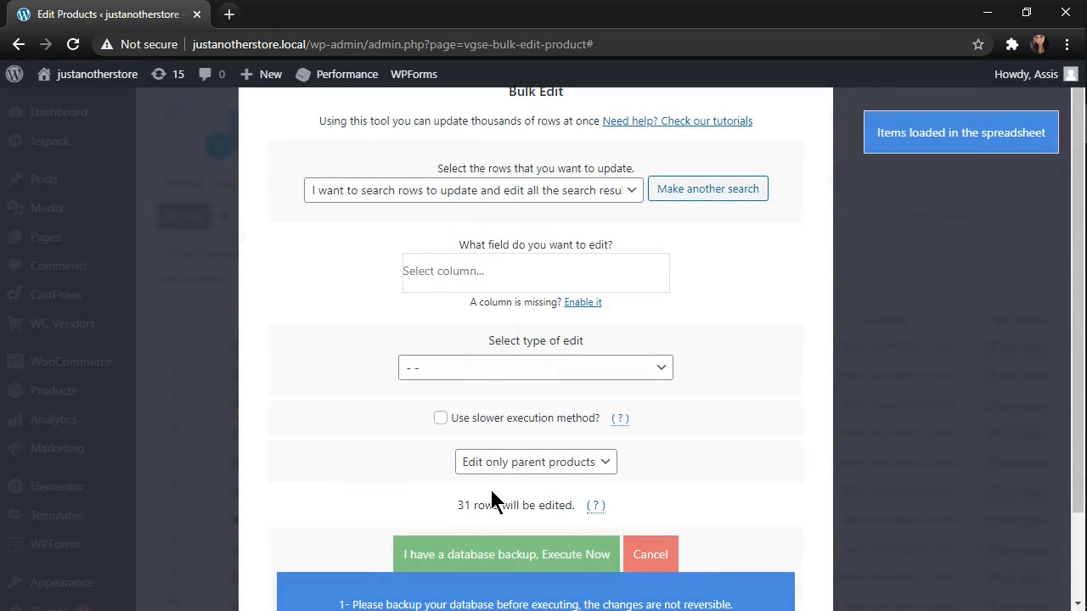
Capitalize words in the Title of the 14 Men products, updating 6, and dismiss the results
left_click(535, 271)
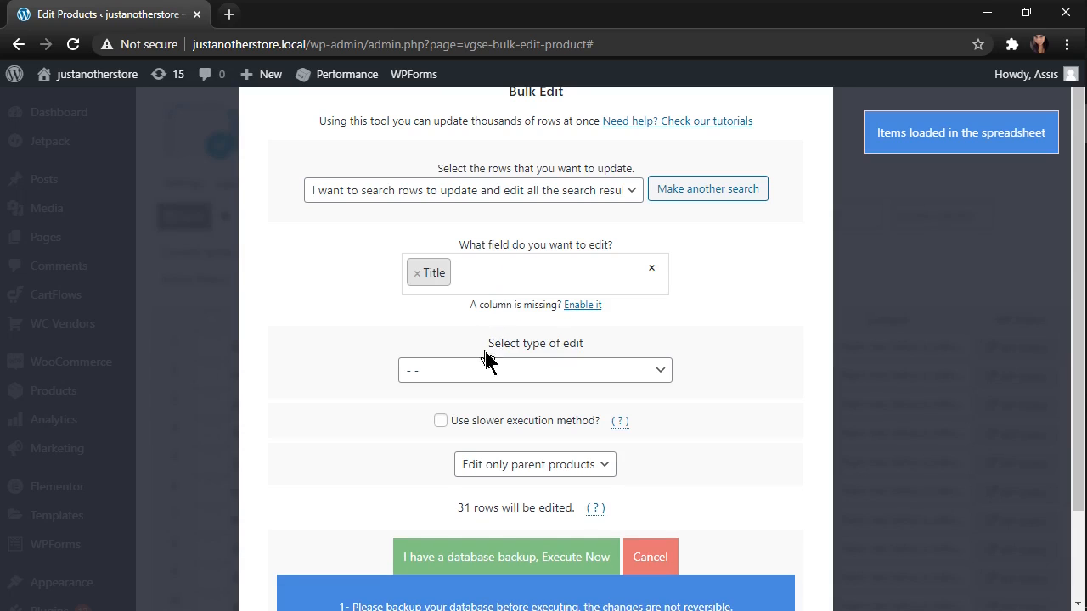
left_click(534, 370)
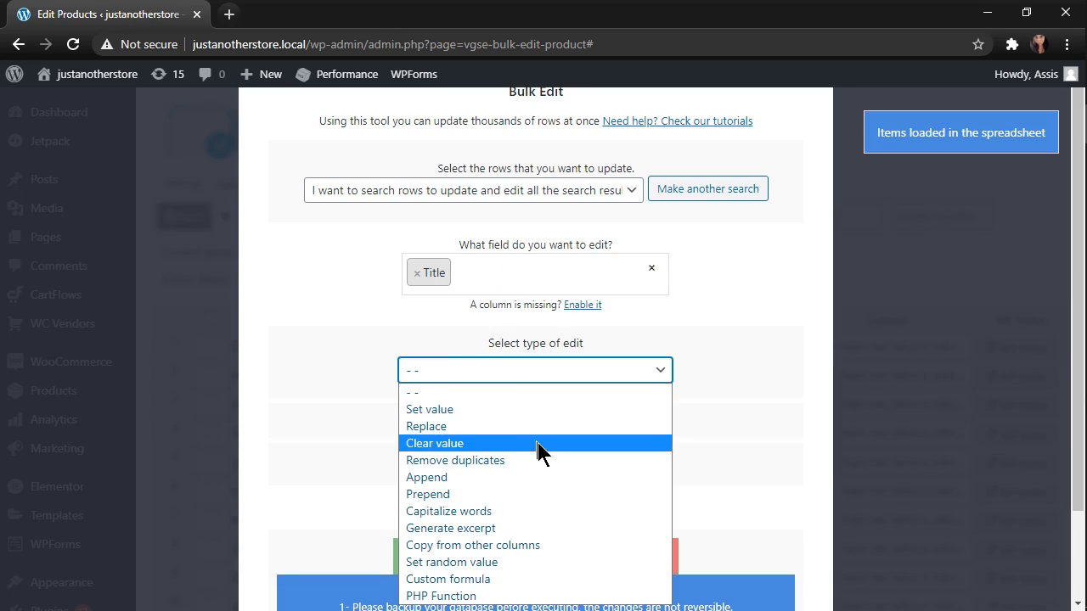
mouse_move(522, 511)
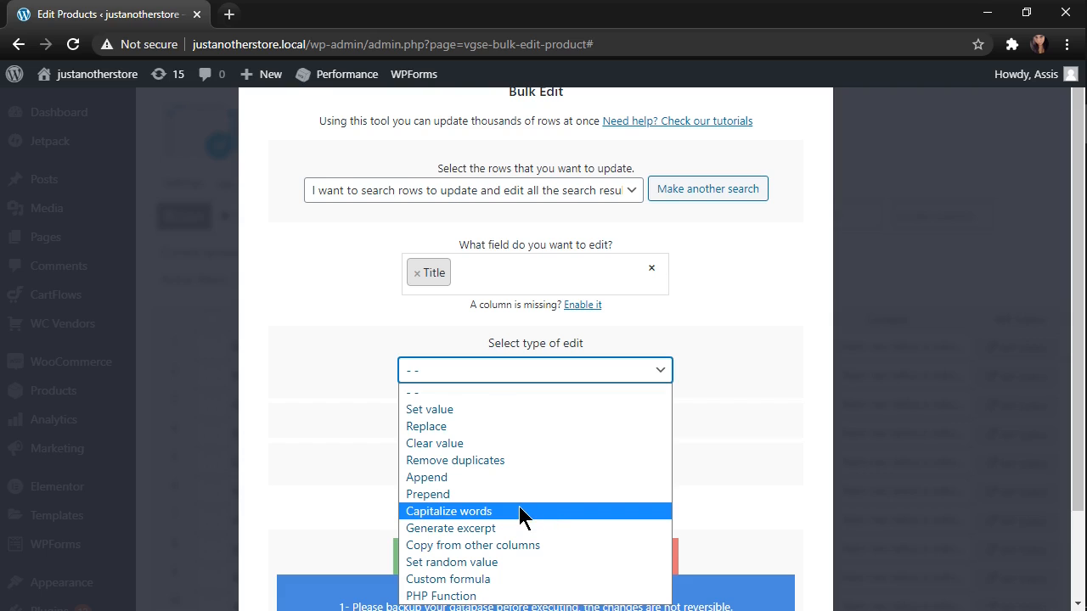
left_click(448, 510)
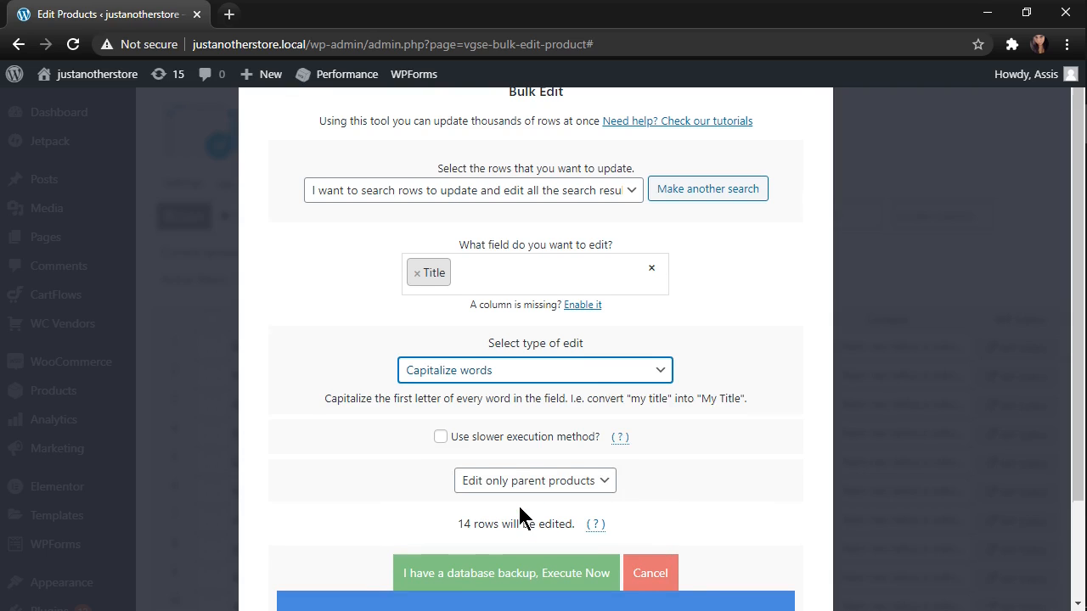
scroll("down", 3)
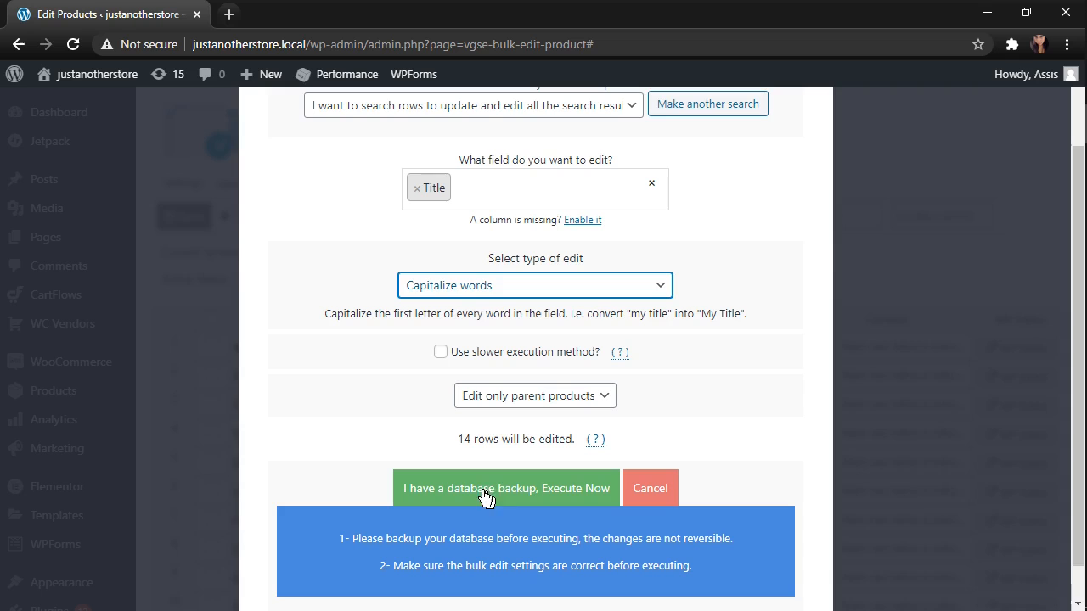
left_click(505, 488)
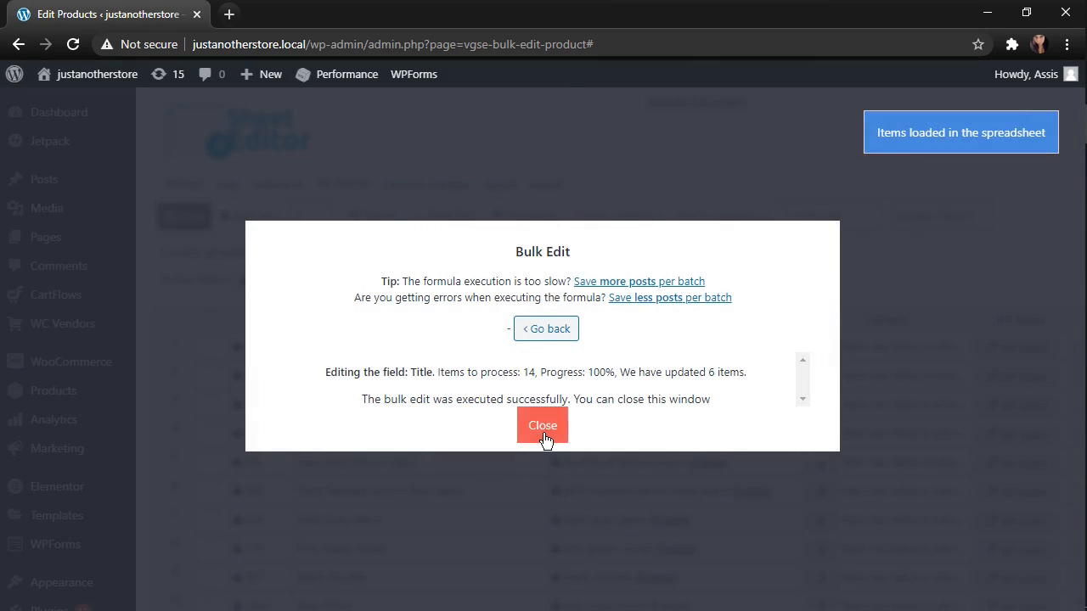
left_click(542, 426)
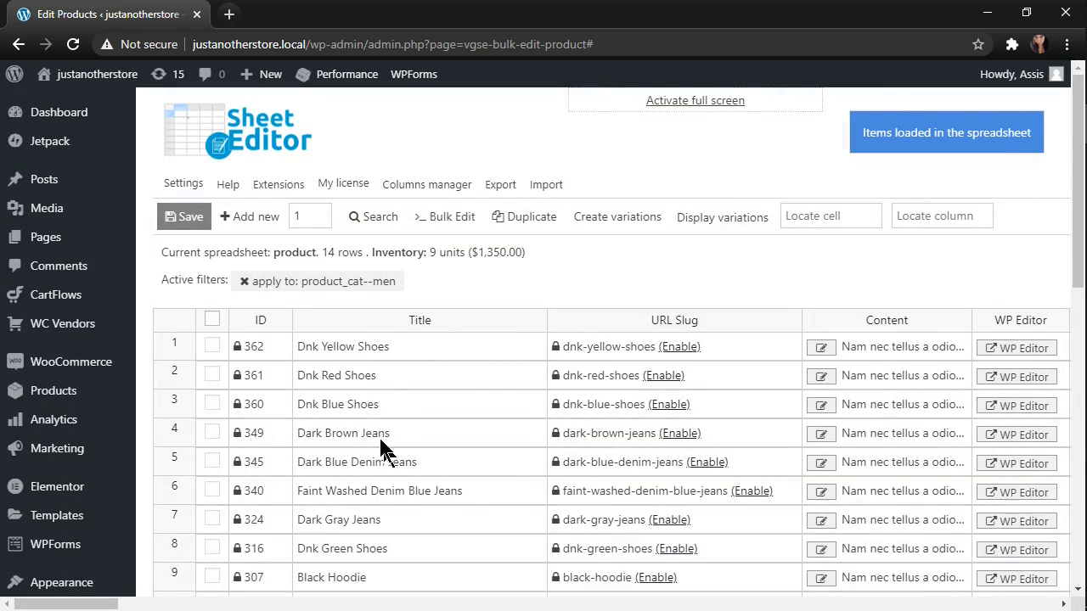